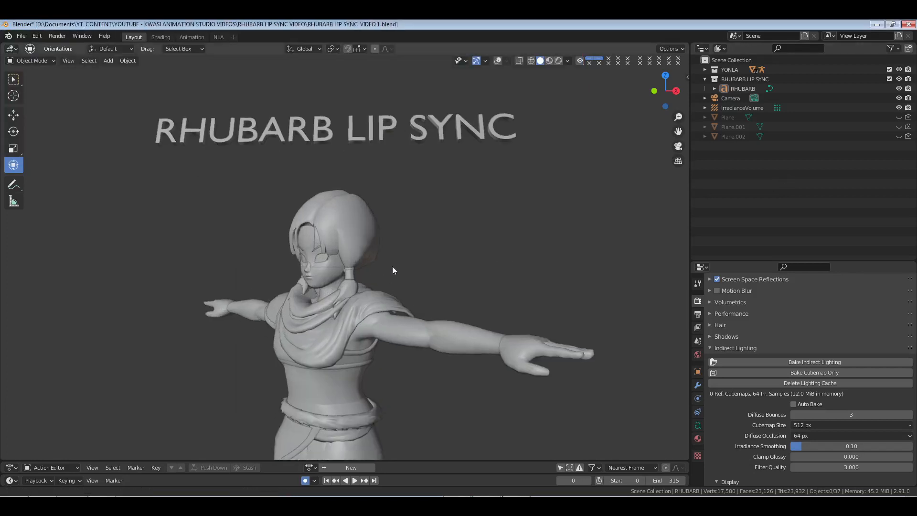
Unlink YONLA_LINE 1 from the armature in the Animation workspace, save, and return to Layout.
left_click(191, 37)
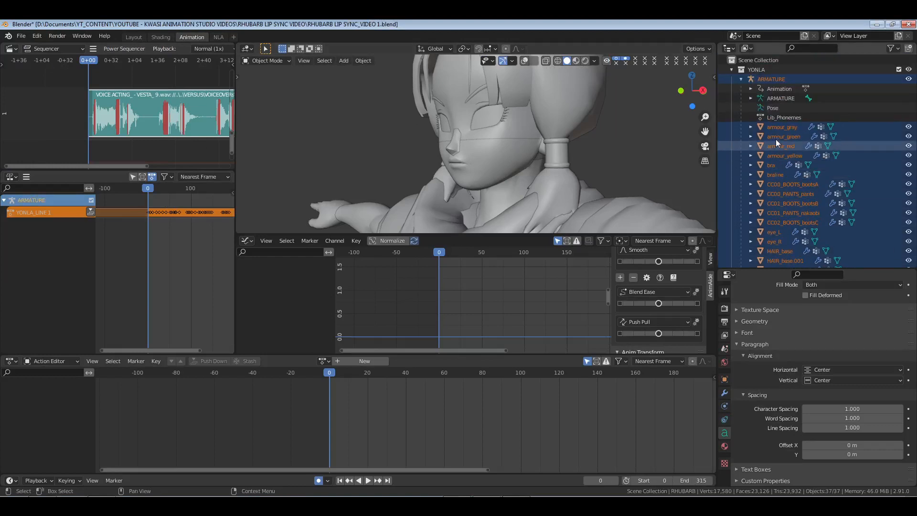
left_click(264, 60)
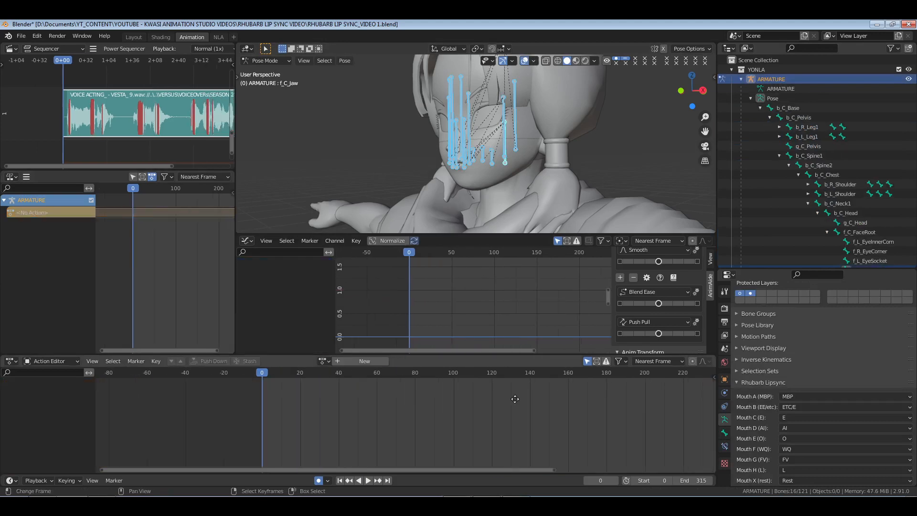
key("ctrl+s")
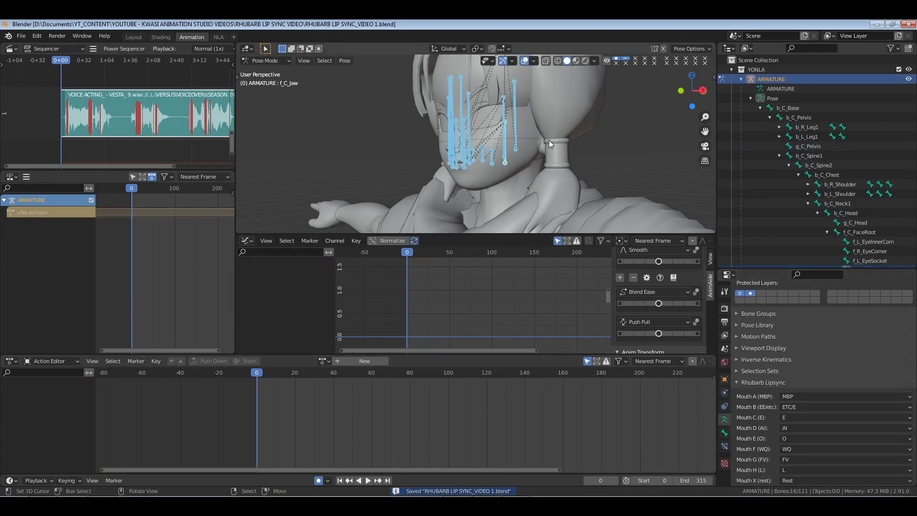
left_click_drag(550, 144, 511, 157)
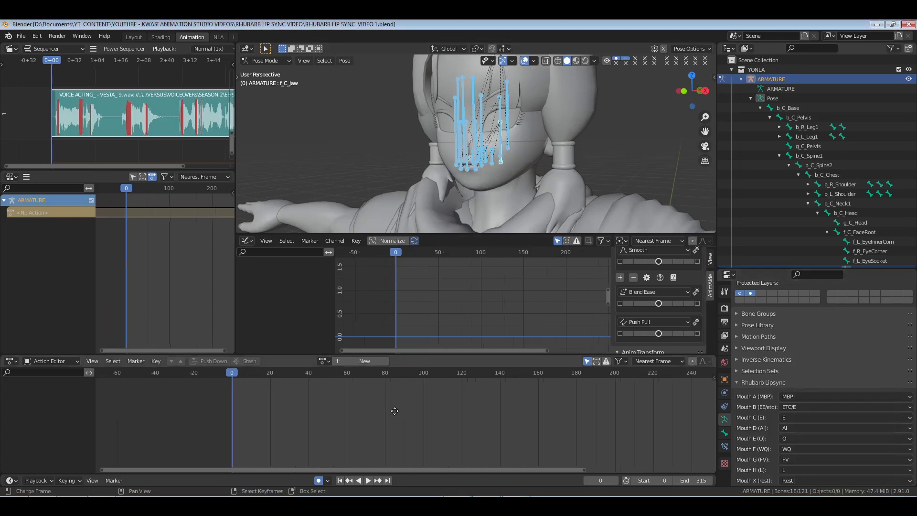
key("ctrl+s")
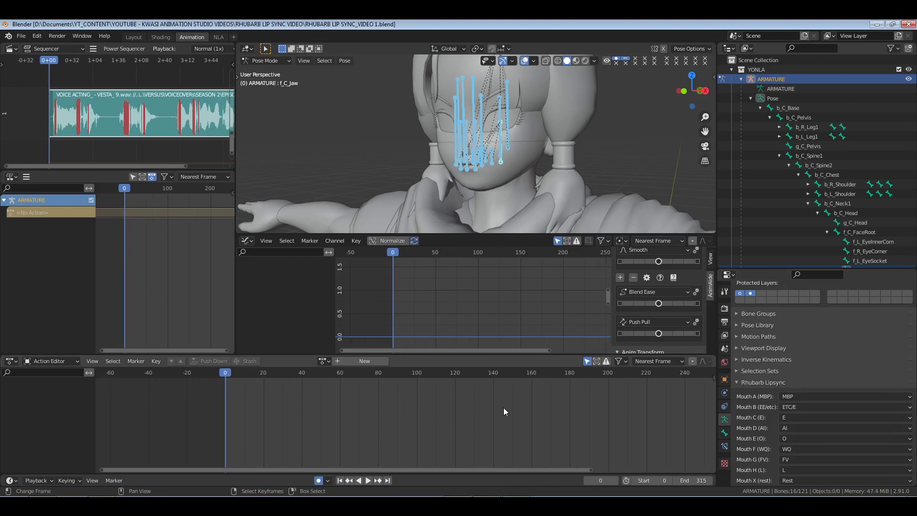
mouse_move(628, 249)
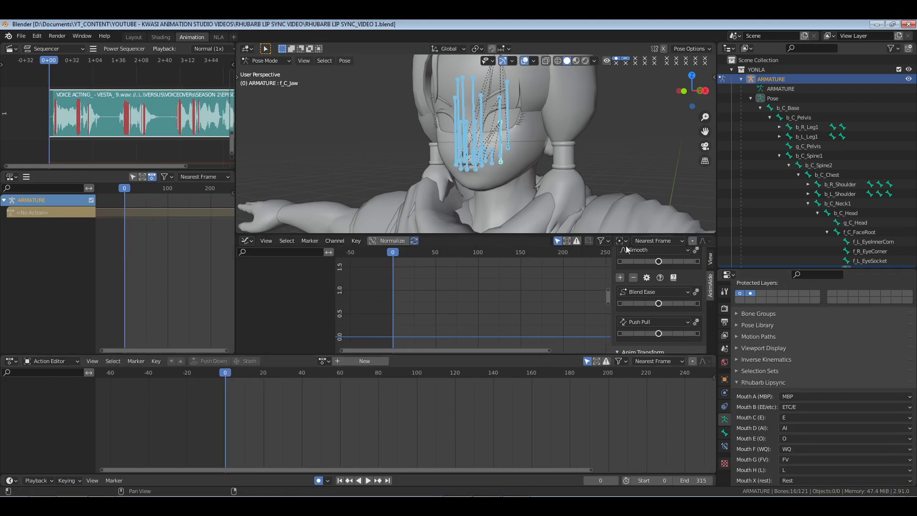
mouse_move(548, 147)
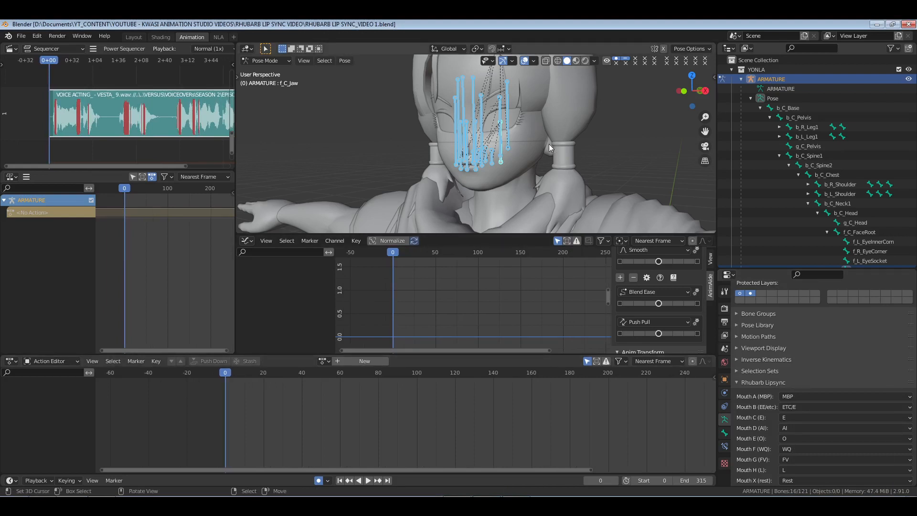
left_click(133, 37)
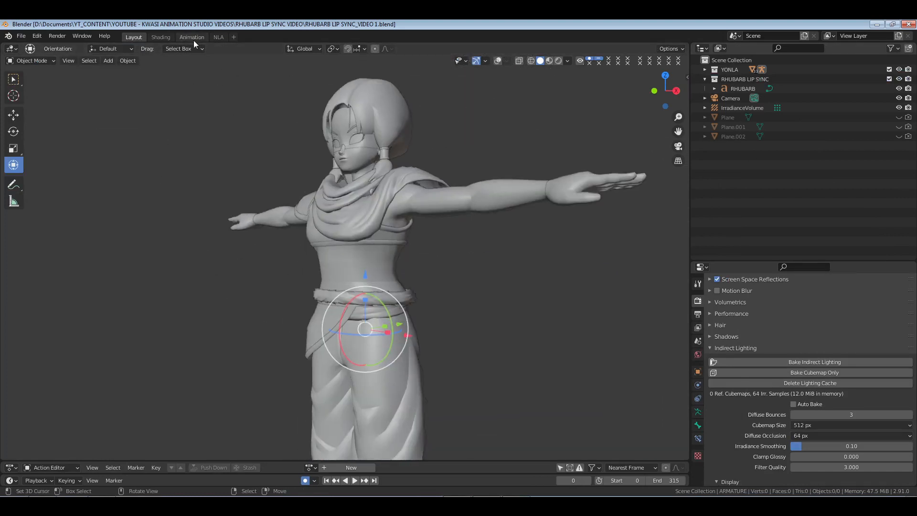
mouse_move(191, 37)
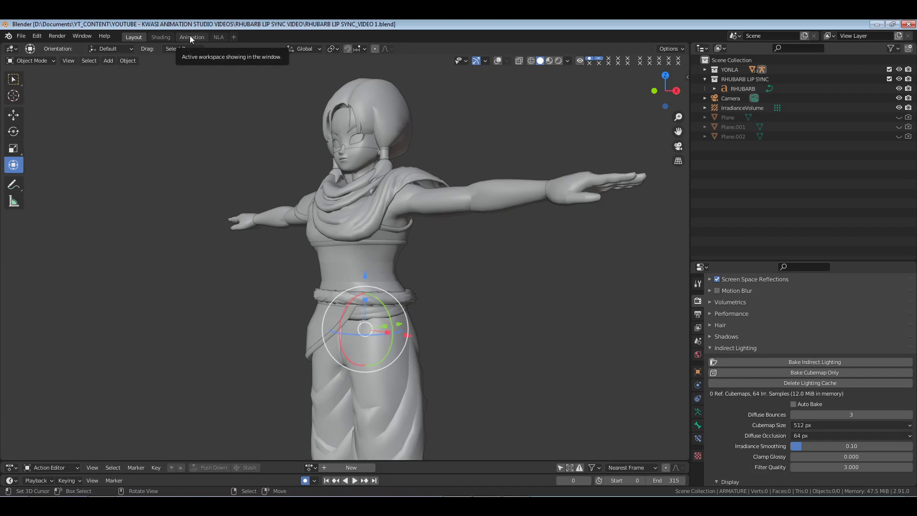
Show the armature's Lib_Phonemes pose library in the Animation workspace.
left_click(192, 37)
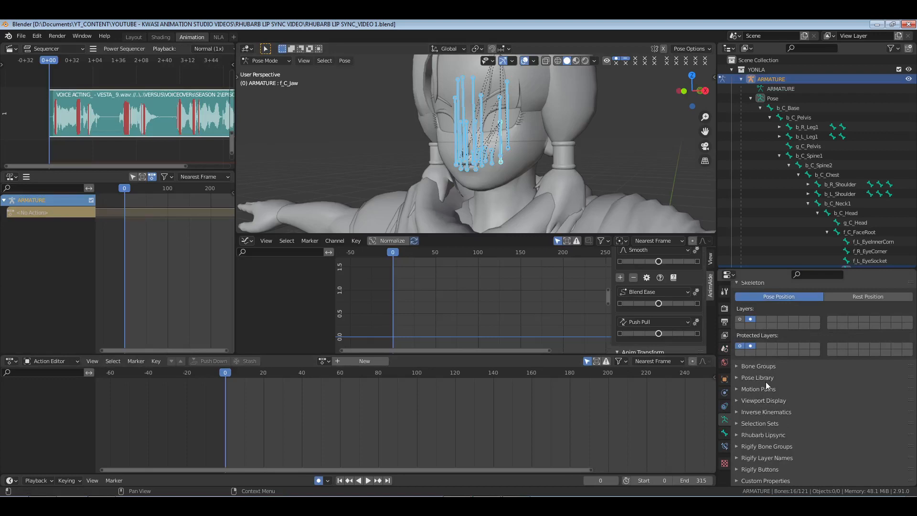
left_click(756, 377)
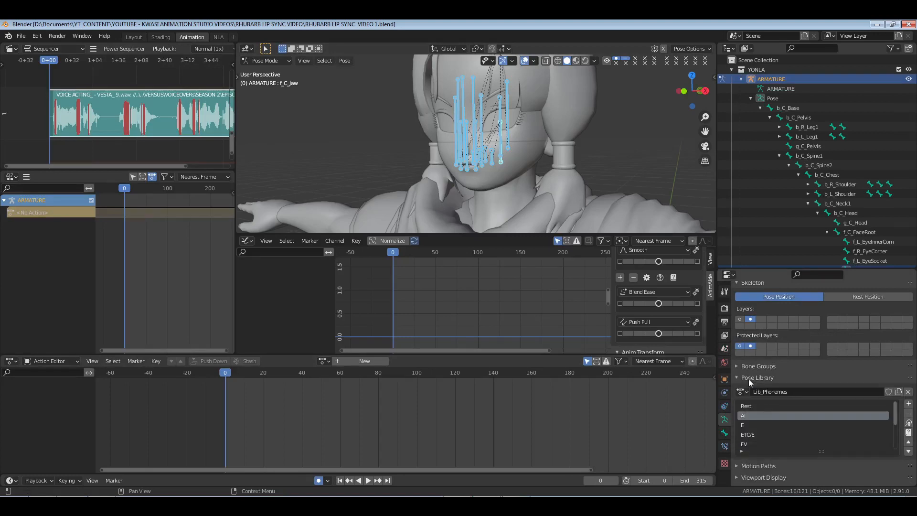
mouse_move(759, 397)
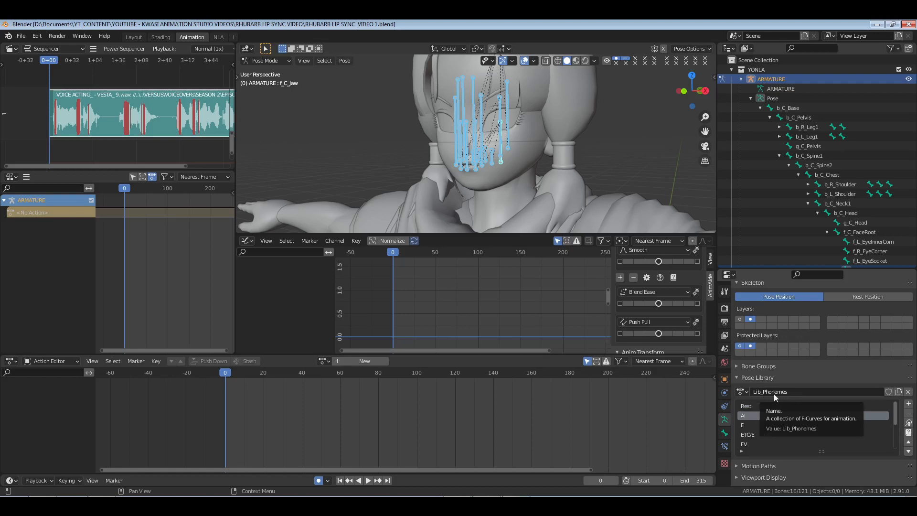
mouse_move(774, 397)
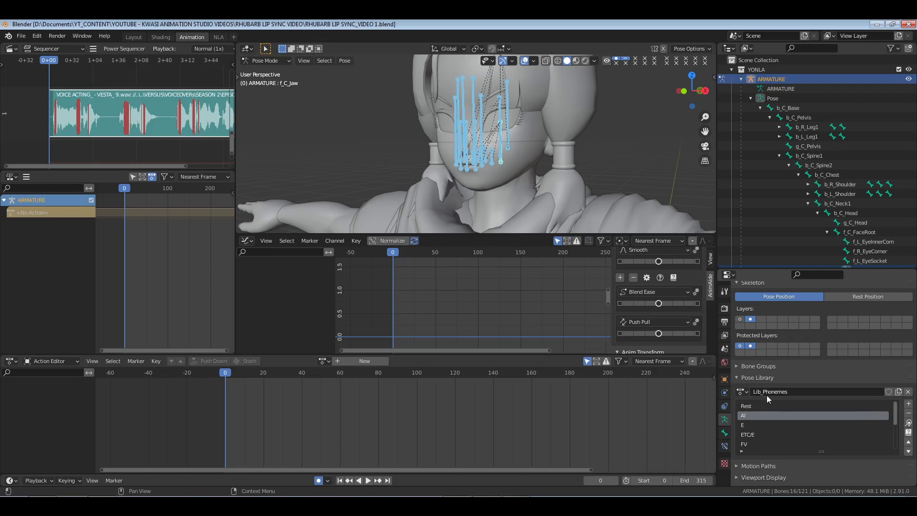
mouse_move(762, 404)
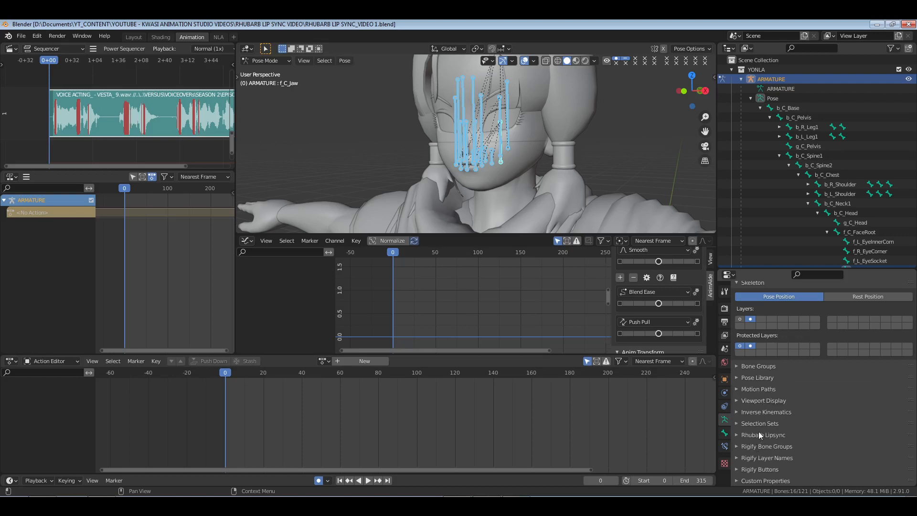
Expand the Rhubarb Lipsync panel to reveal the mouth-shape mapping and sound file.
left_click(762, 435)
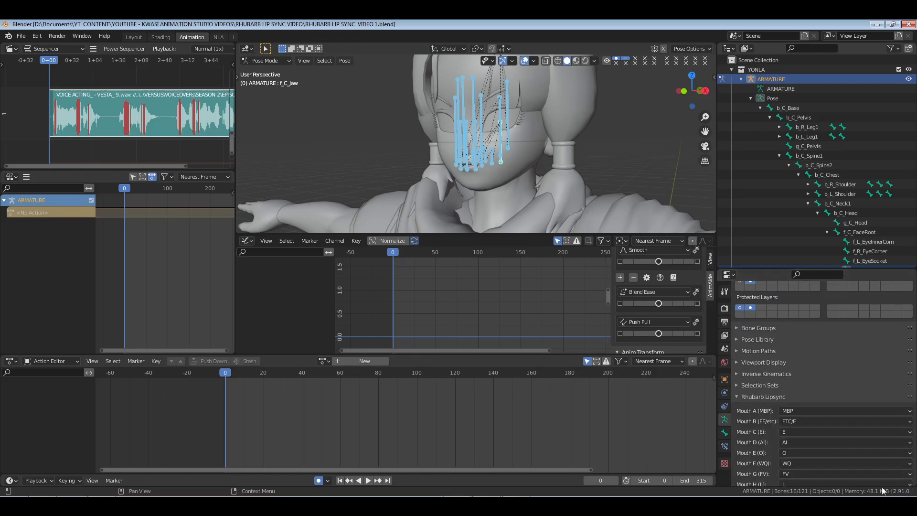
mouse_move(776, 396)
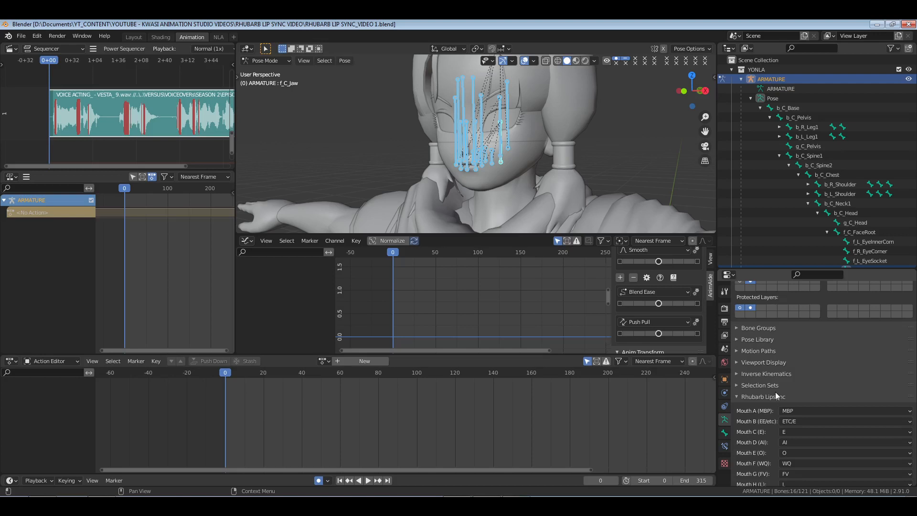
mouse_move(766, 394)
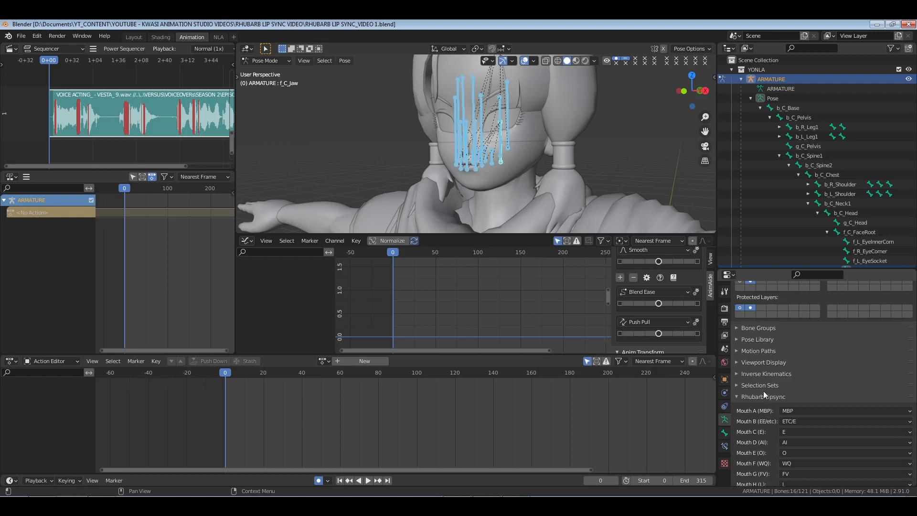
mouse_move(762, 384)
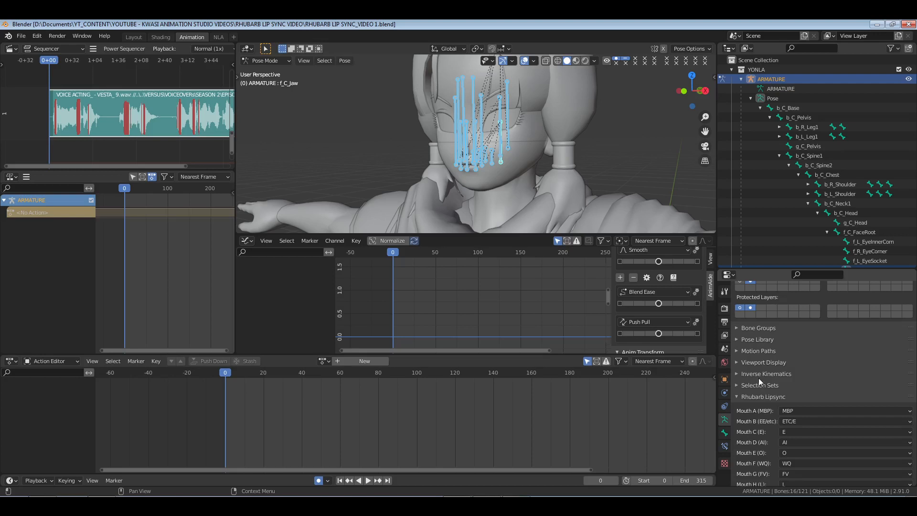
mouse_move(528, 186)
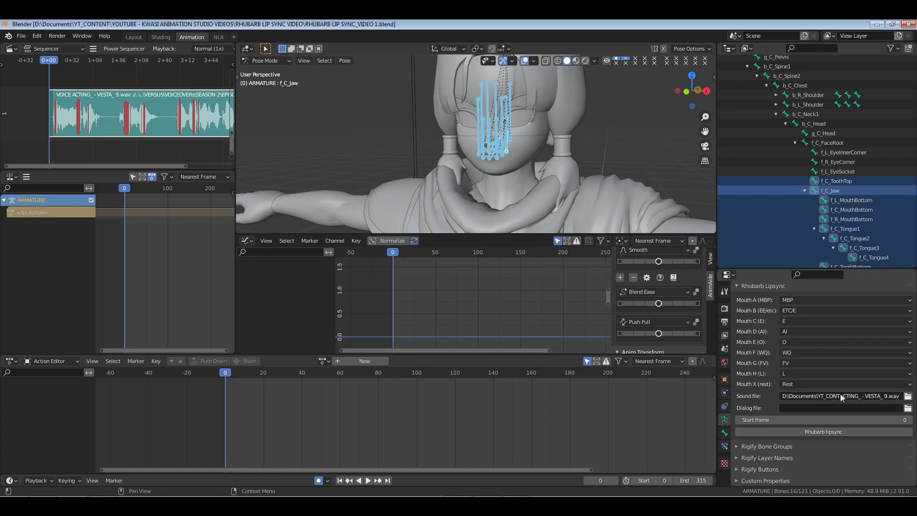
Choose VESTA_9.wav as the voice recording for Rhubarb lipsync generation.
left_click(907, 395)
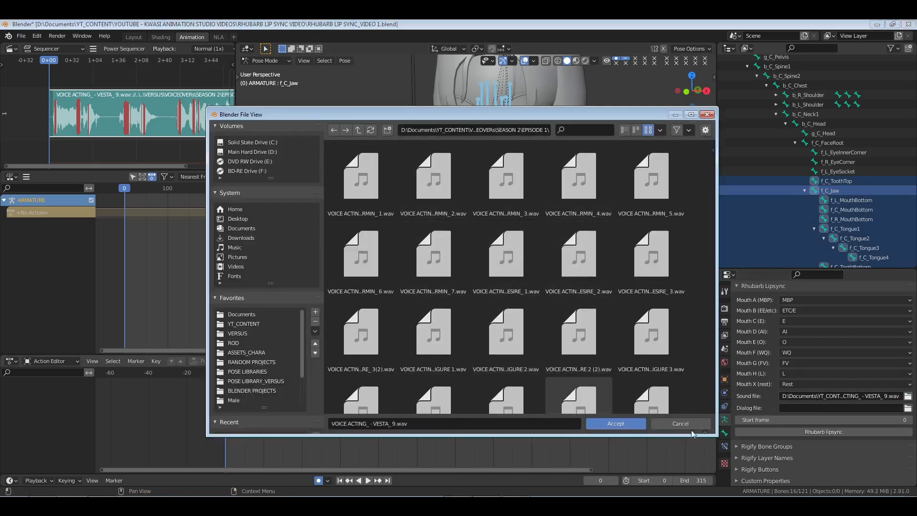
left_click(614, 423)
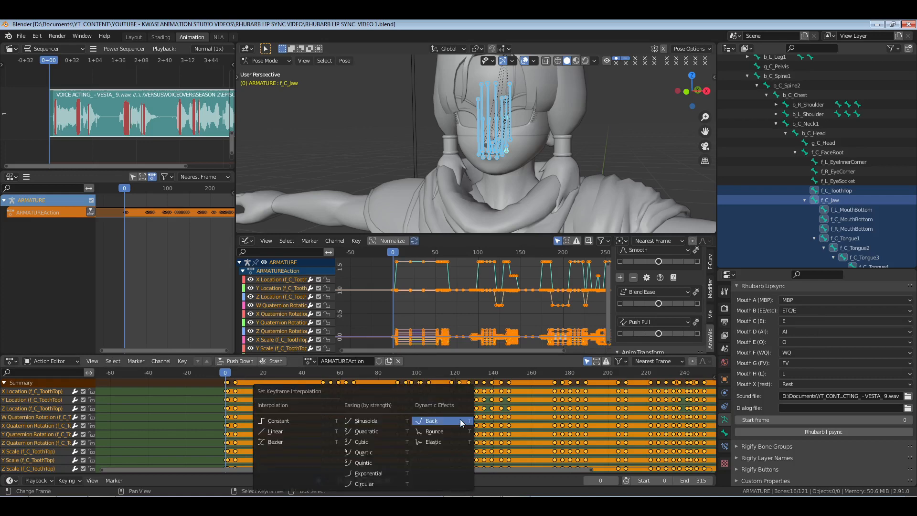
Set keyframe interpolation, play the lipsync from frame 0, then list the armature's actions.
left_click(431, 420)
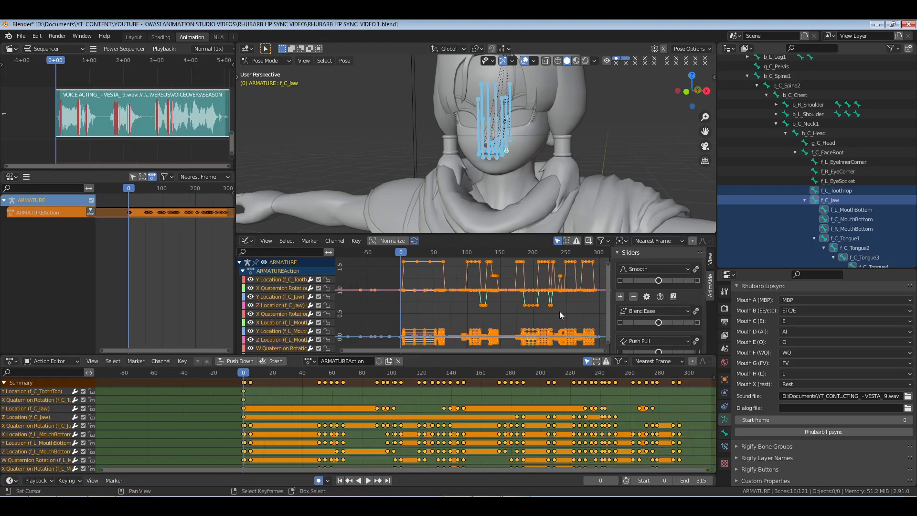
mouse_move(659, 321)
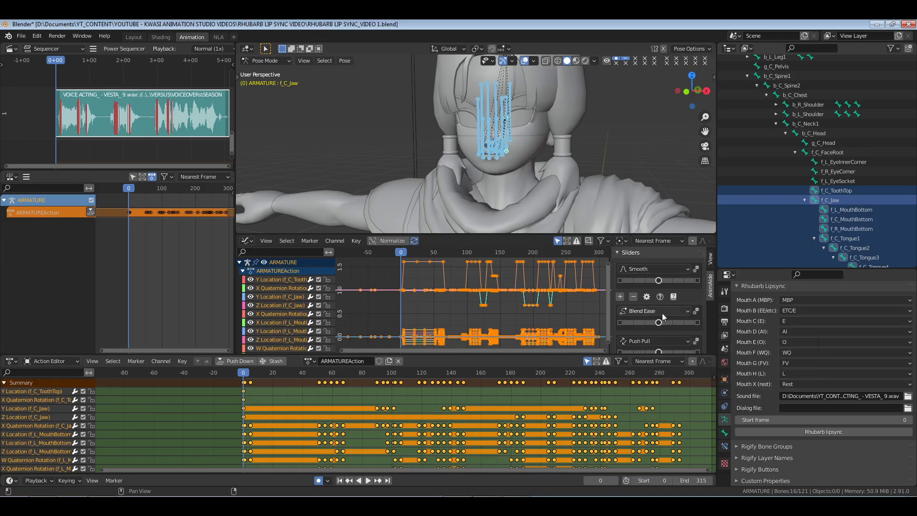
mouse_move(660, 322)
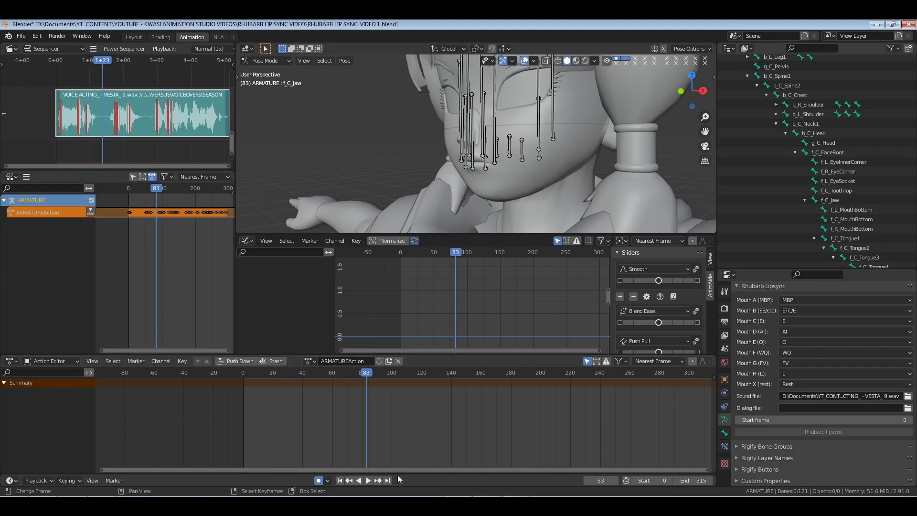
left_click(340, 480)
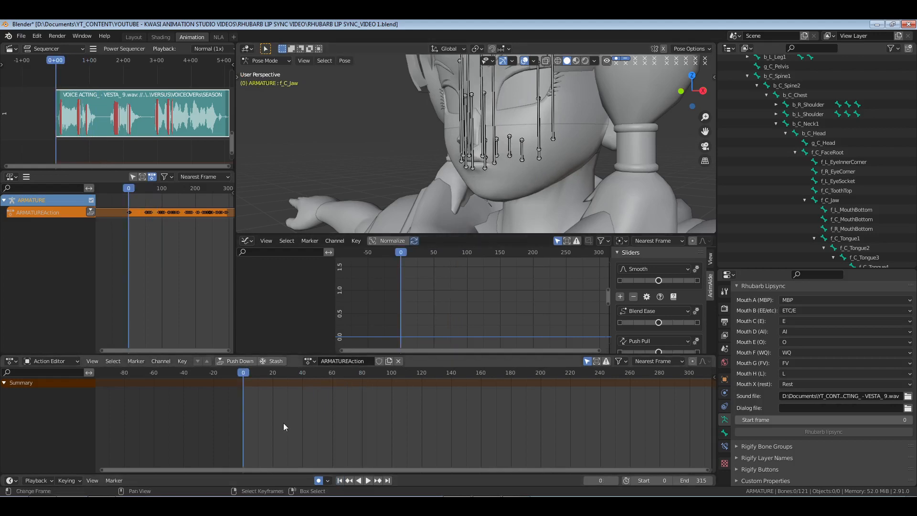
left_click(366, 480)
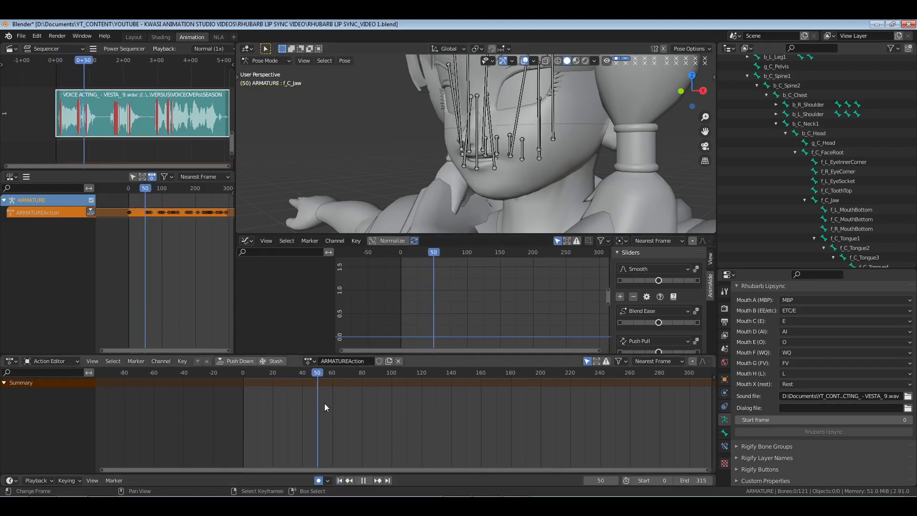
left_click(275, 372)
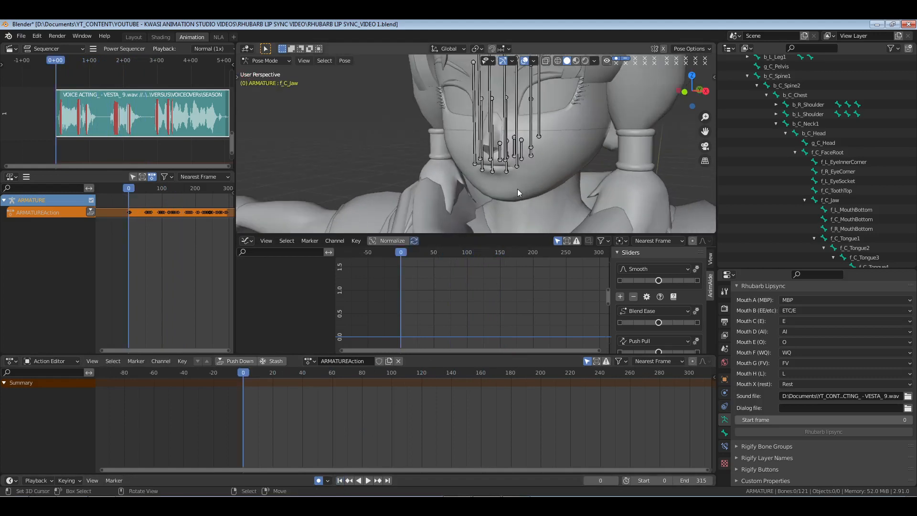
mouse_move(514, 189)
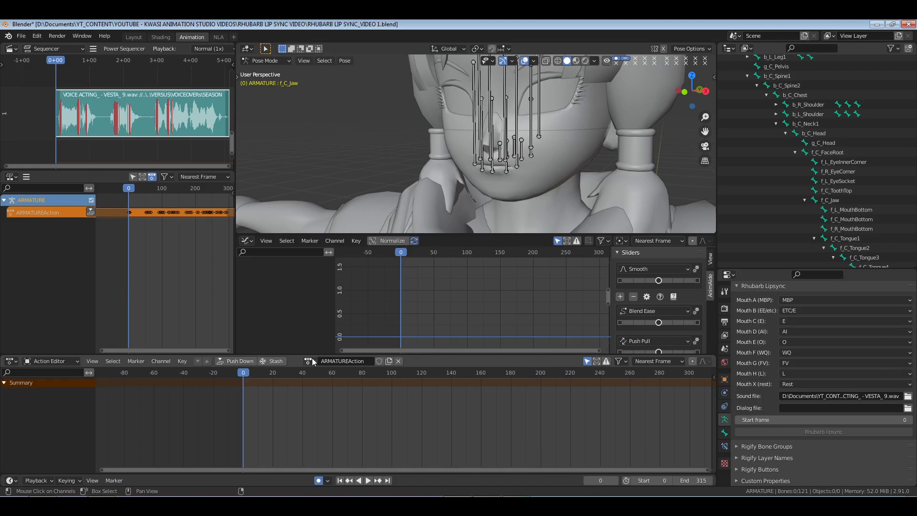
left_click(308, 361)
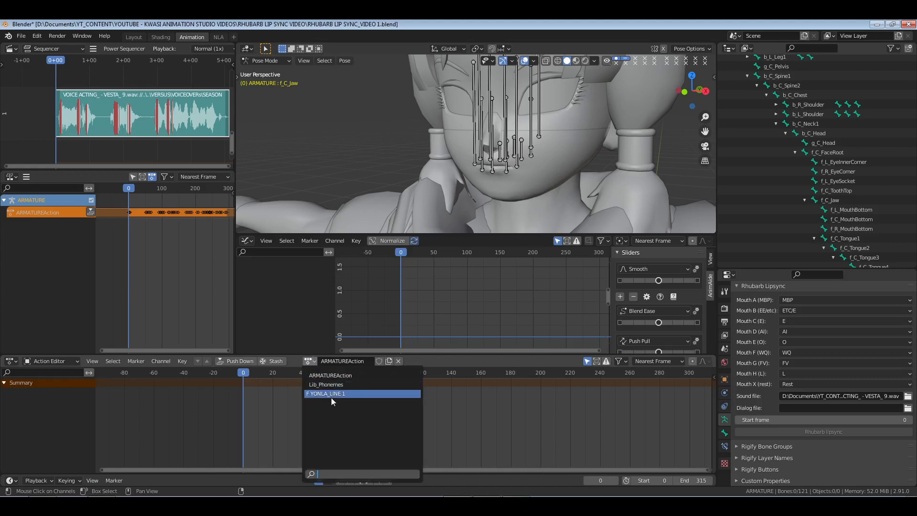
Assign YONLA_LINE 1 to the armature and play its lipsync keyframes.
left_click(325, 392)
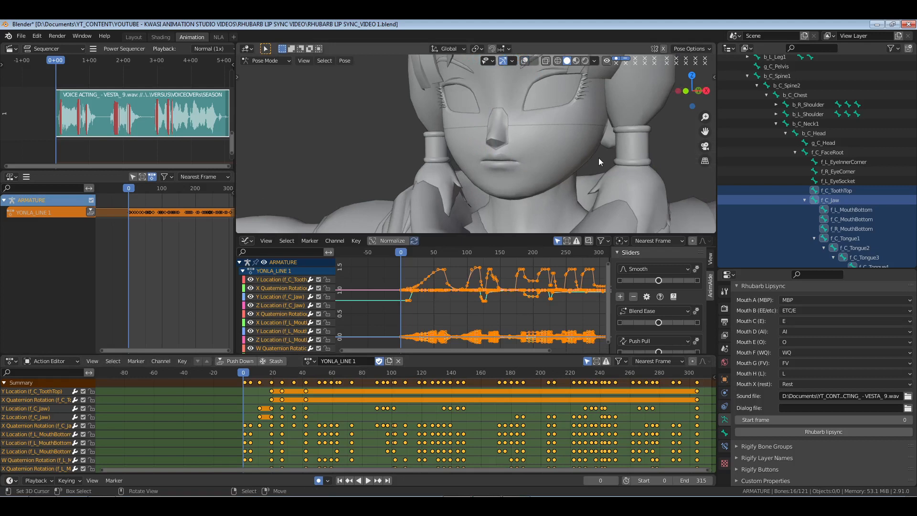
left_click(366, 480)
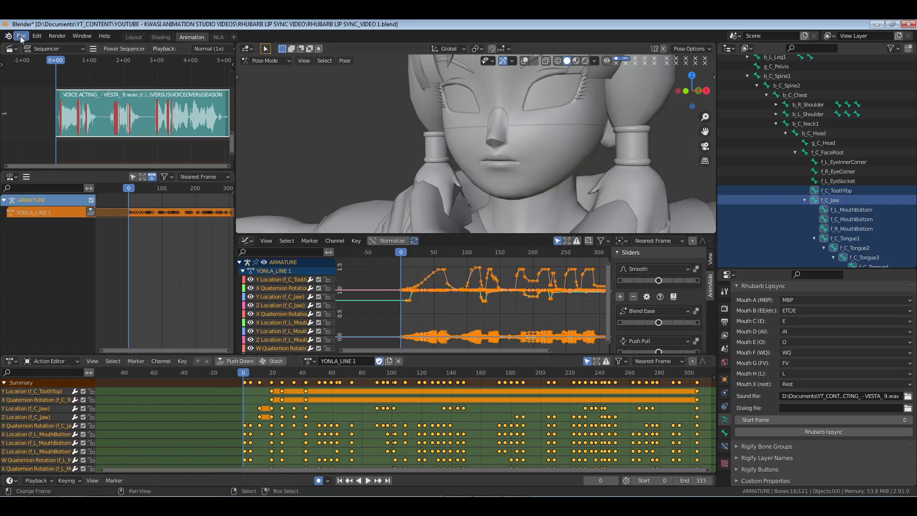
Start File > Append and navigate in list view to the VERSUS project folder.
left_click(21, 35)
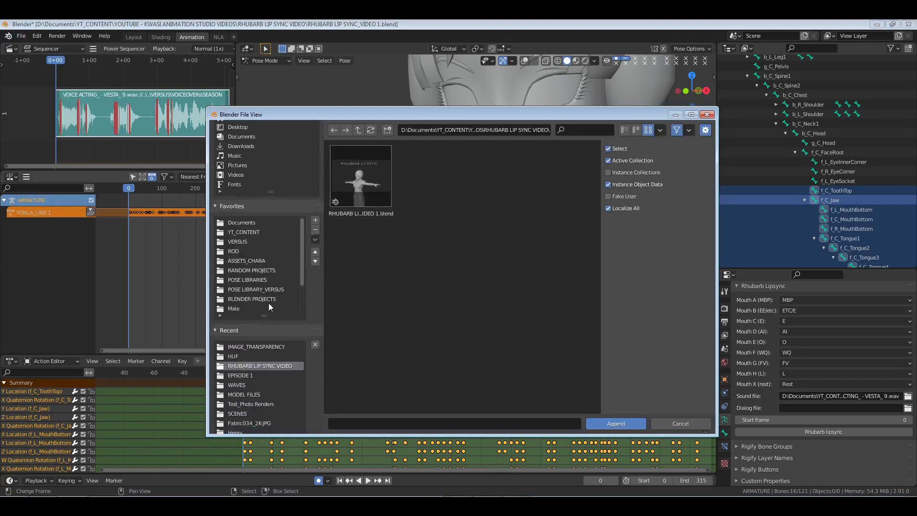
double_click(239, 374)
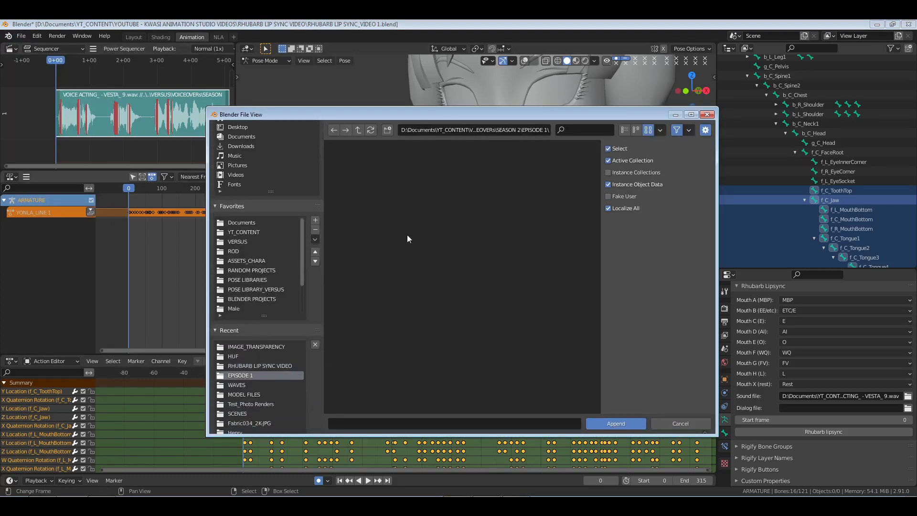
left_click(614, 423)
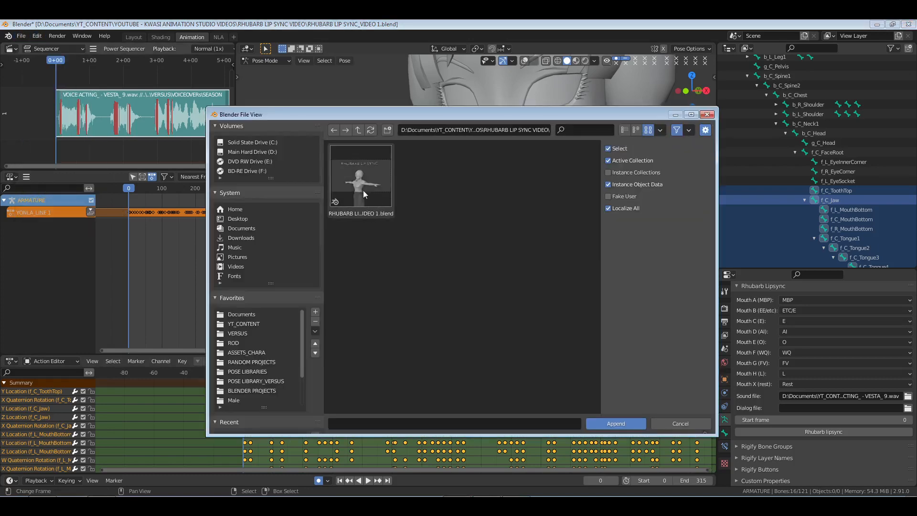
left_click(615, 423)
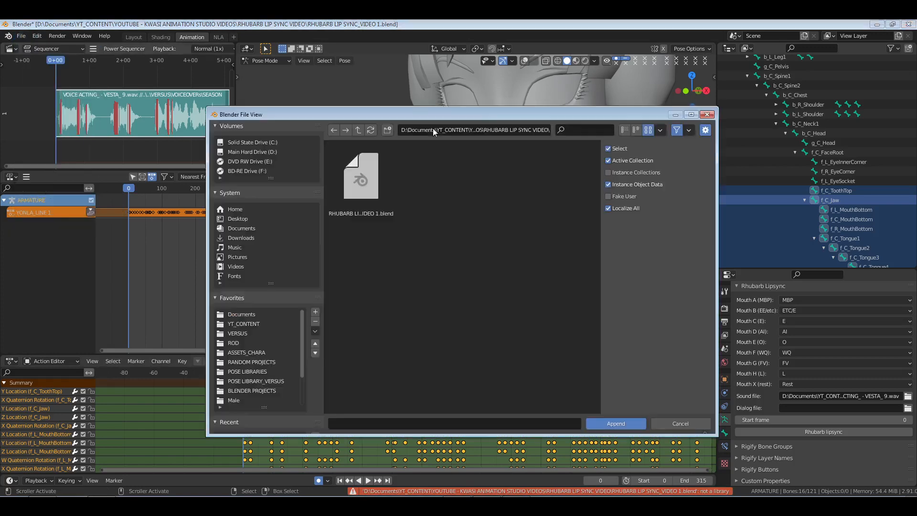
left_click(622, 129)
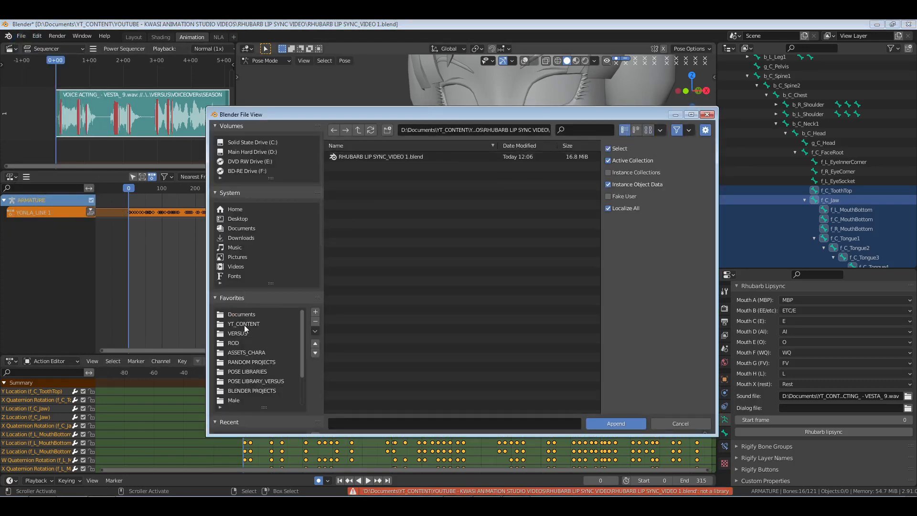
left_click(237, 333)
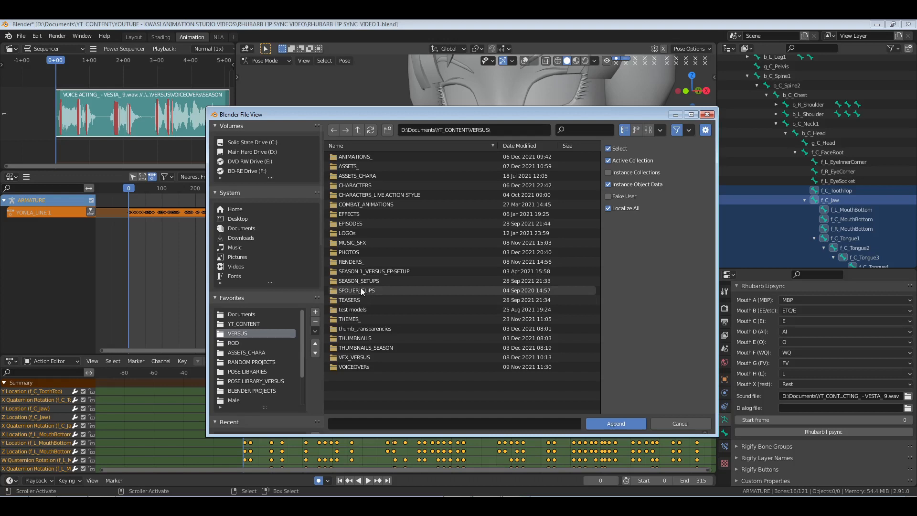
Browse into SEASON_SETUPS/EPISODE 1, CASTLE OF DESIRE_VESTA'S WISH 1.blend, Action.
double_click(359, 281)
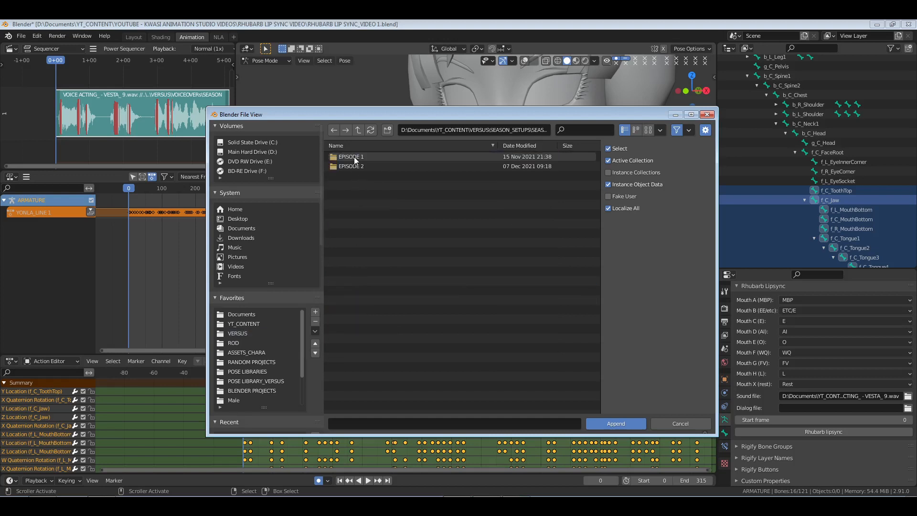
double_click(350, 155)
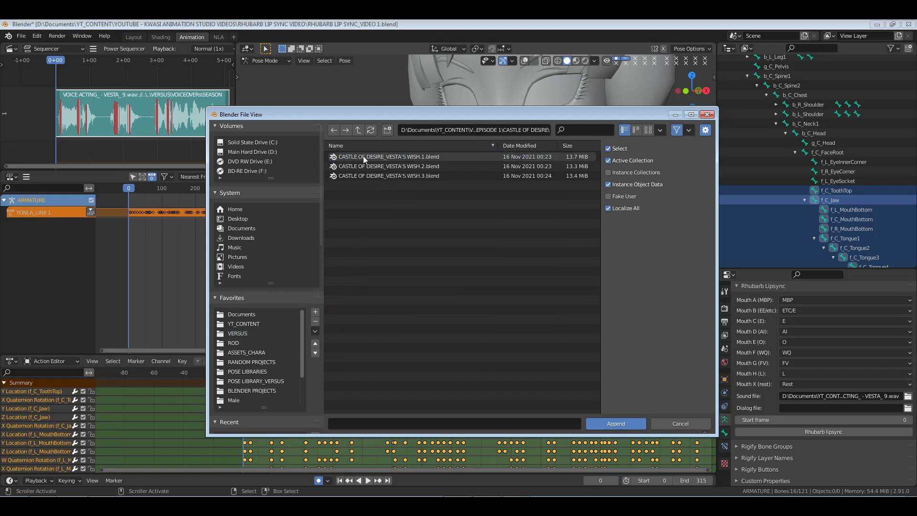
double_click(388, 155)
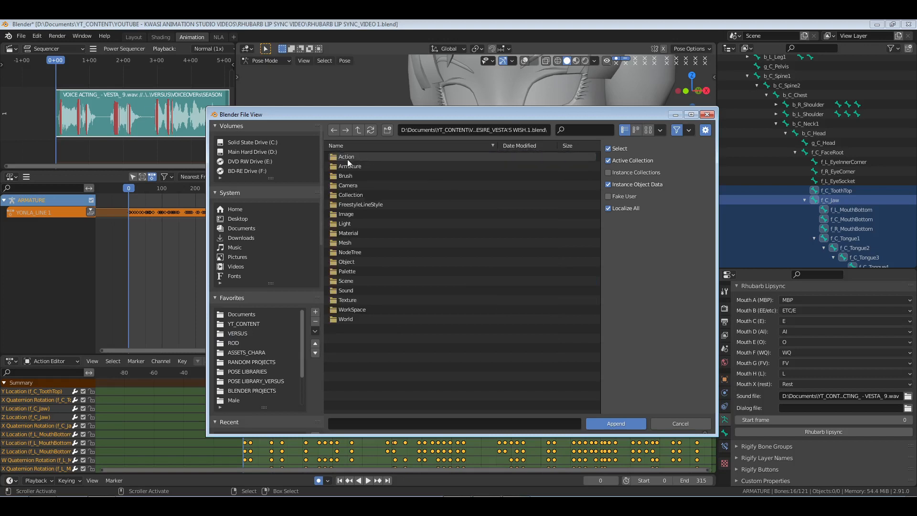
double_click(345, 156)
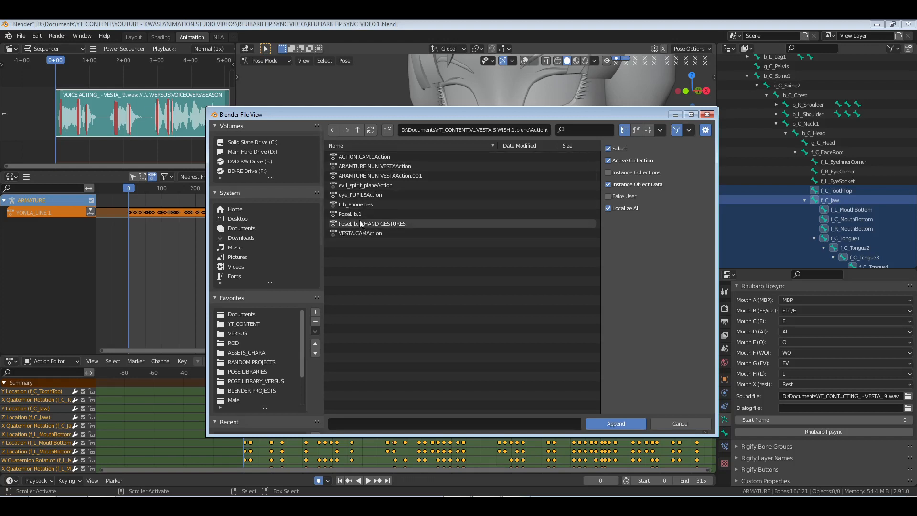
Append the ARAMTURE NUN VESTAAction action into the current file.
left_click(379, 176)
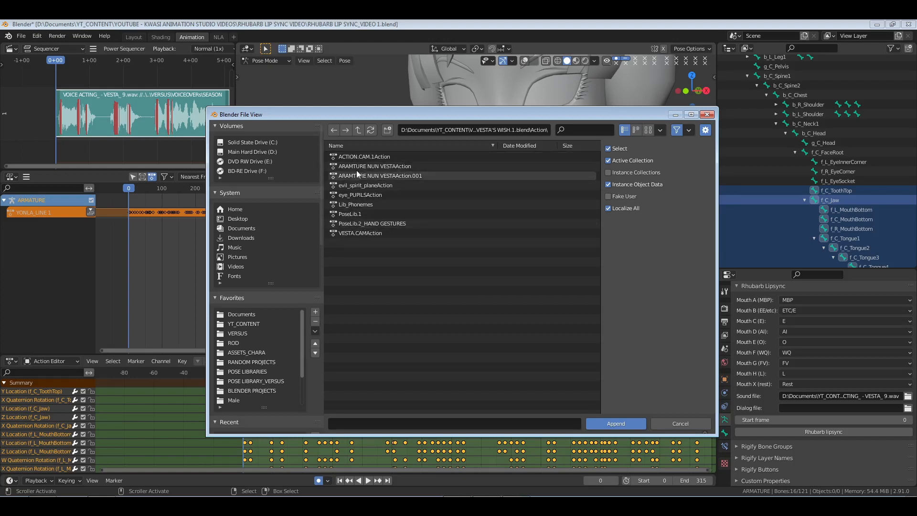
left_click(374, 166)
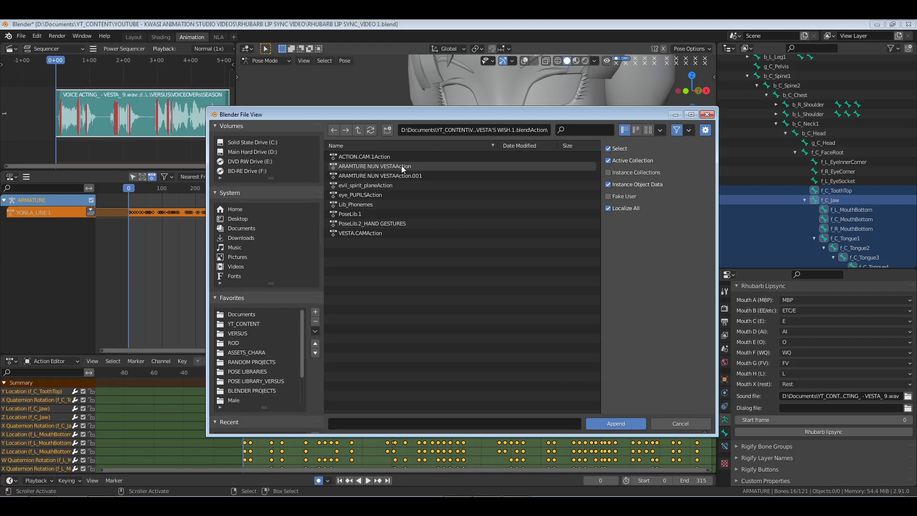
left_click(375, 166)
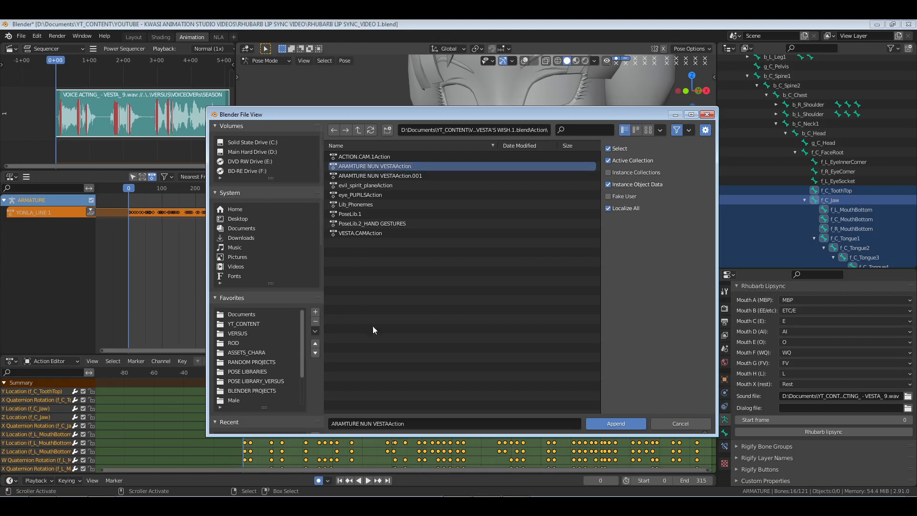
left_click(614, 423)
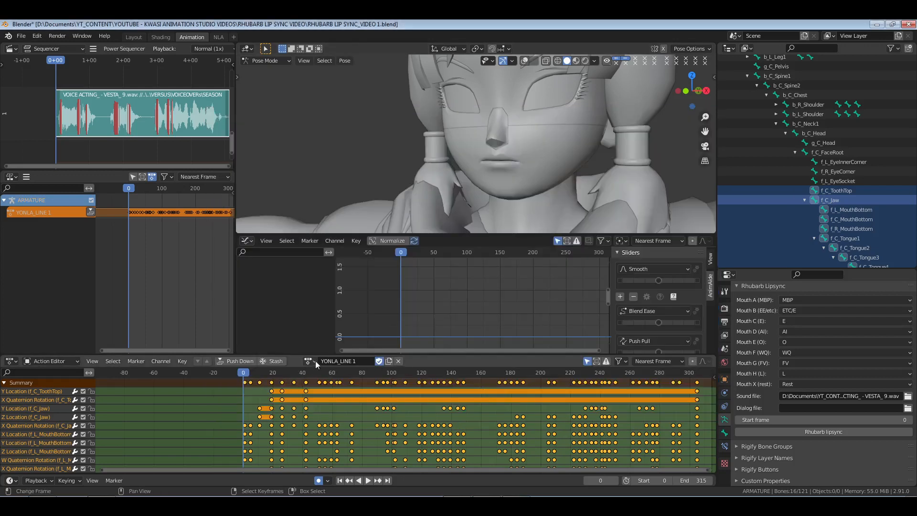
Make the appended ARAMTURE NUN VESTAAction the armature's active action and preview it.
left_click(309, 361)
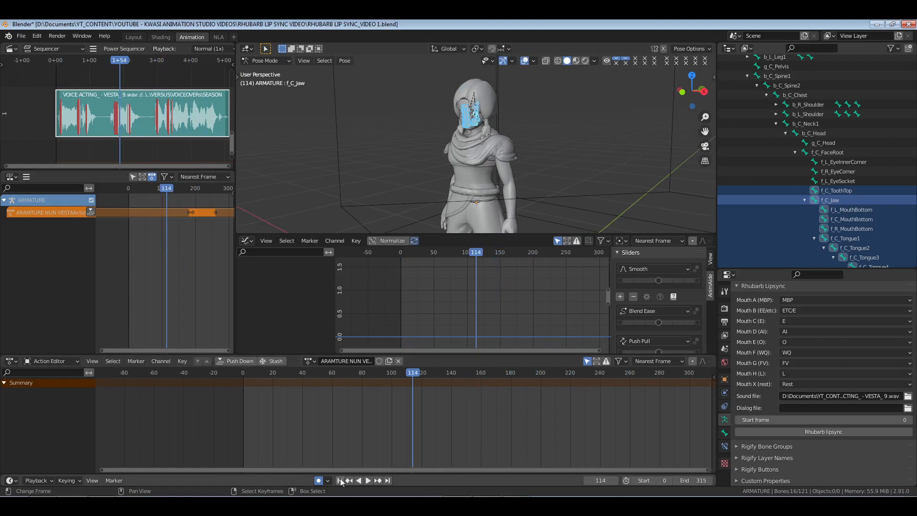
left_click(340, 480)
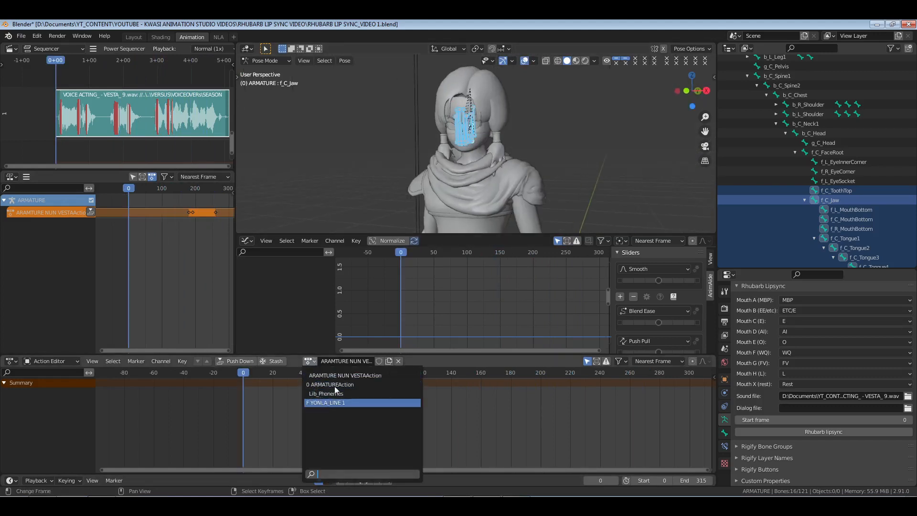
Switch the armature back to YONLA_LINE 1 and play it.
left_click(326, 402)
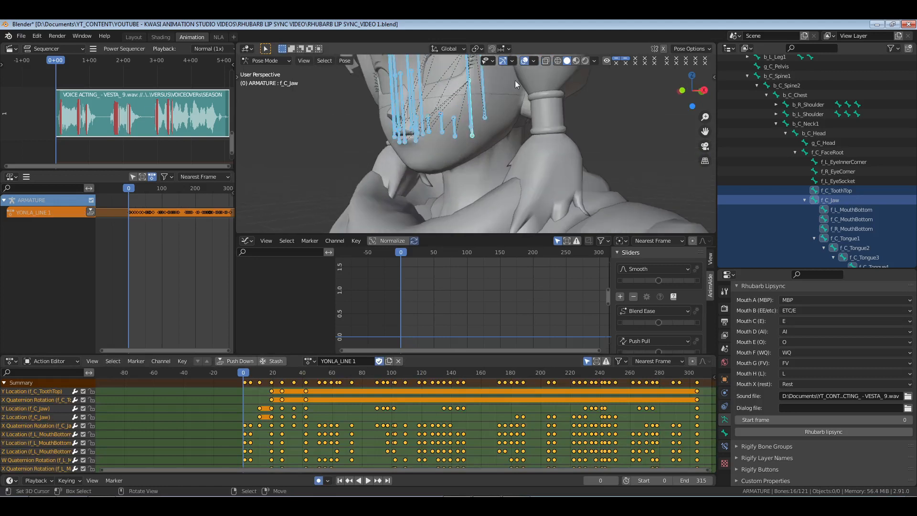
left_click(358, 480)
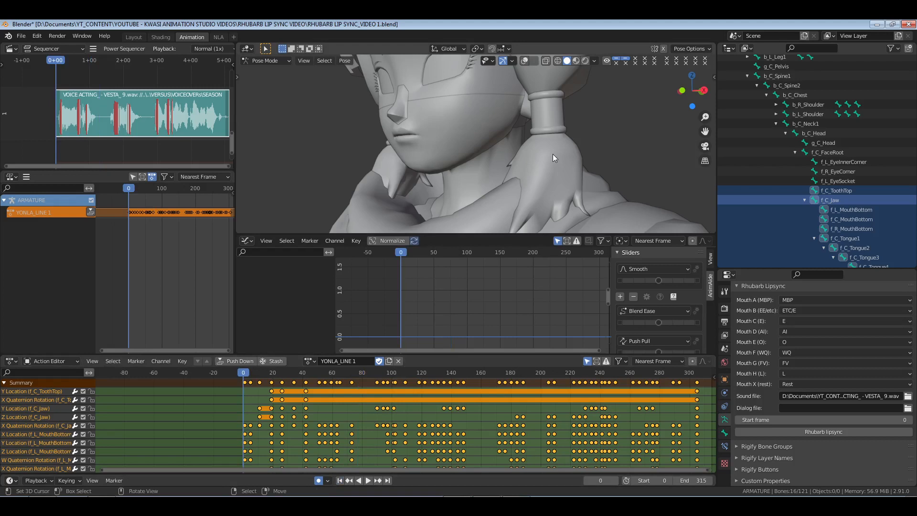
mouse_move(567, 224)
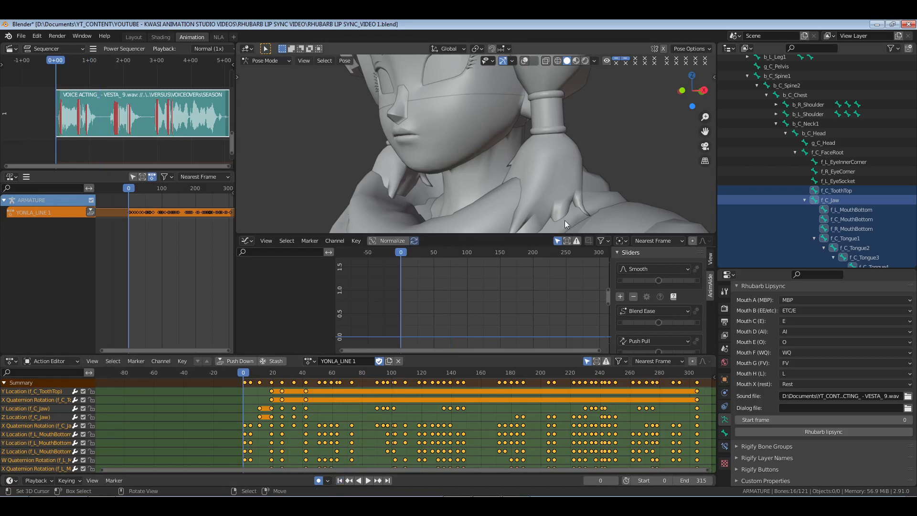